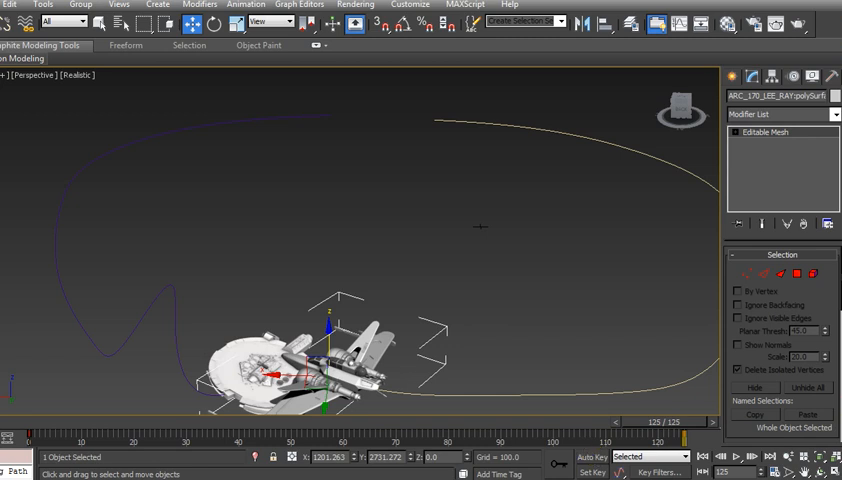
Step: Bring up the Rendering menu to reach the Environment settings
click(356, 4)
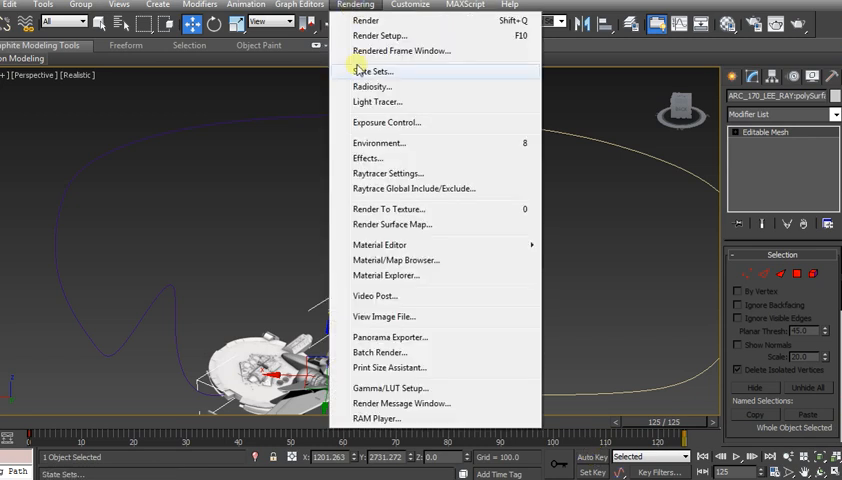
mouse_move(378, 144)
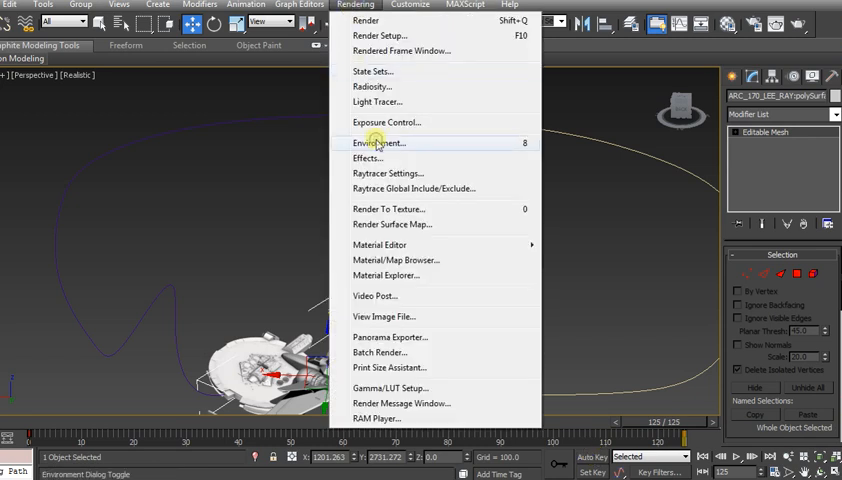
Step: Add a Fire Effect to the atmosphere in Environment and Effects
click(380, 142)
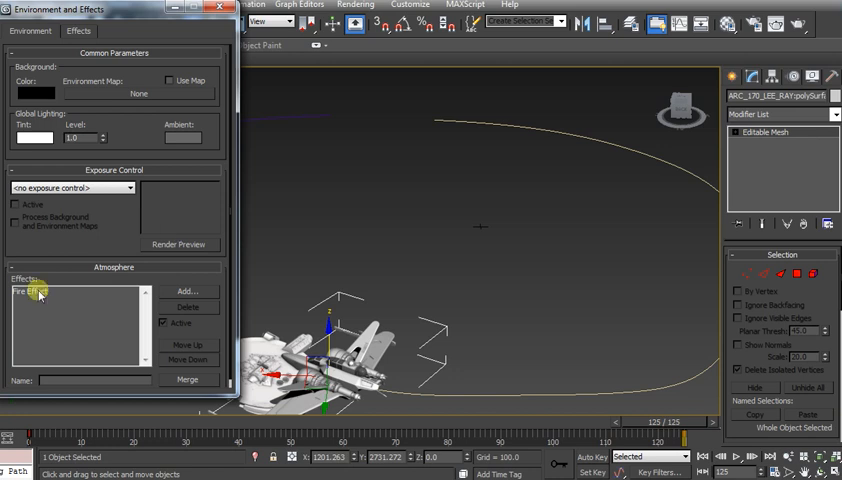
click(188, 292)
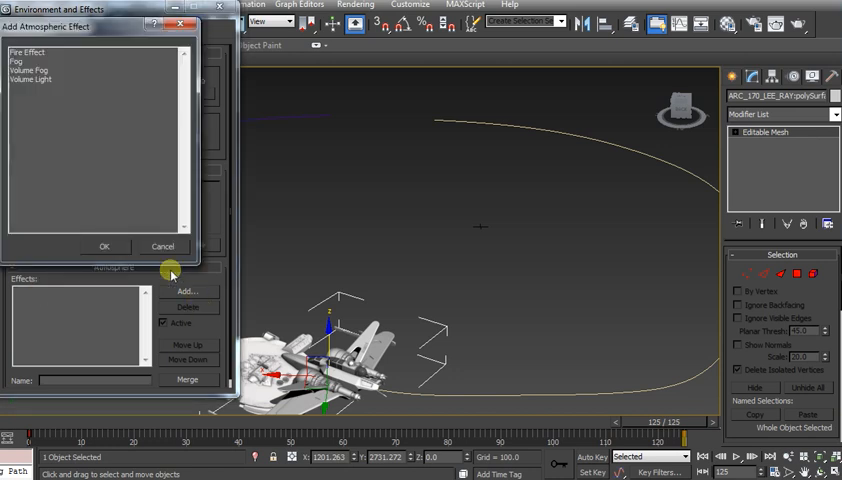
click(30, 52)
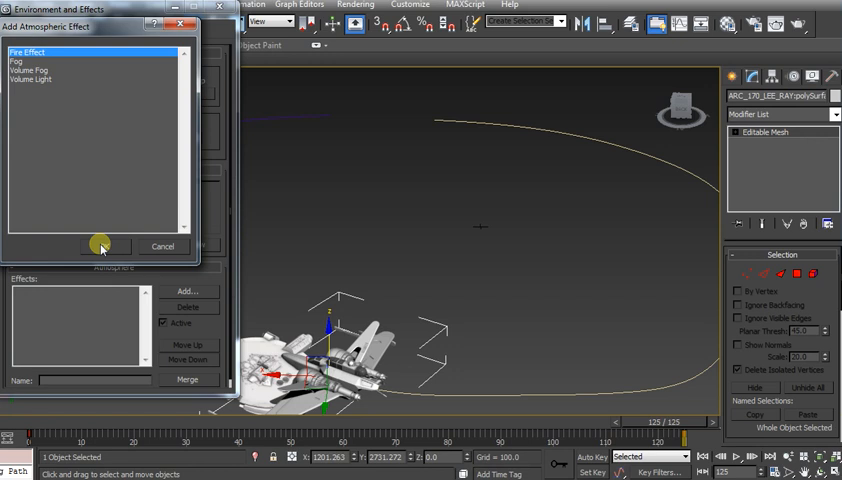
click(100, 246)
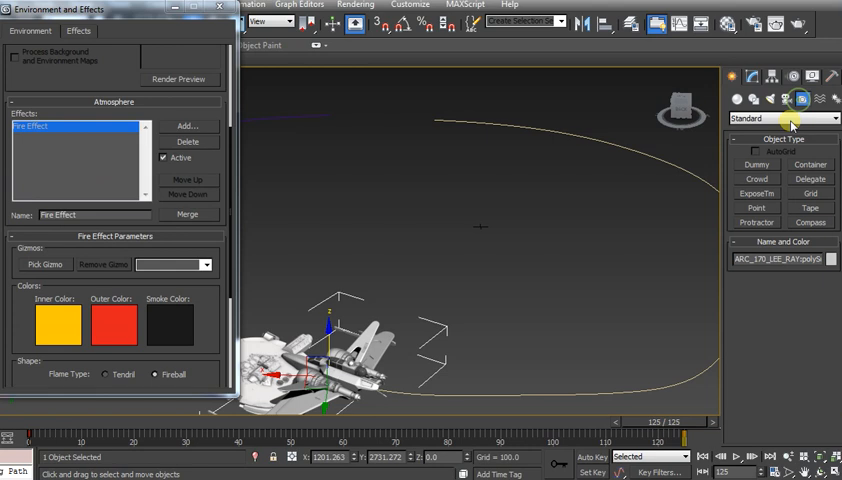
Step: Start creating a SphereGizmo from the Atmospheric Apparatus helpers
click(796, 118)
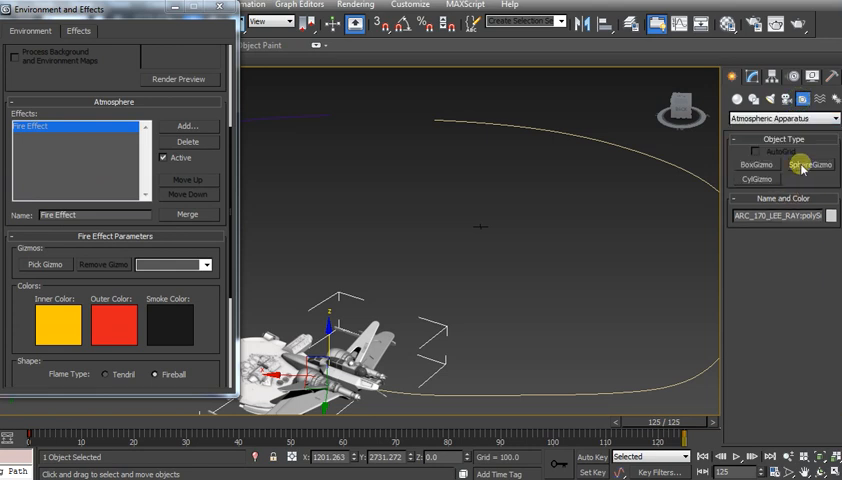
click(810, 164)
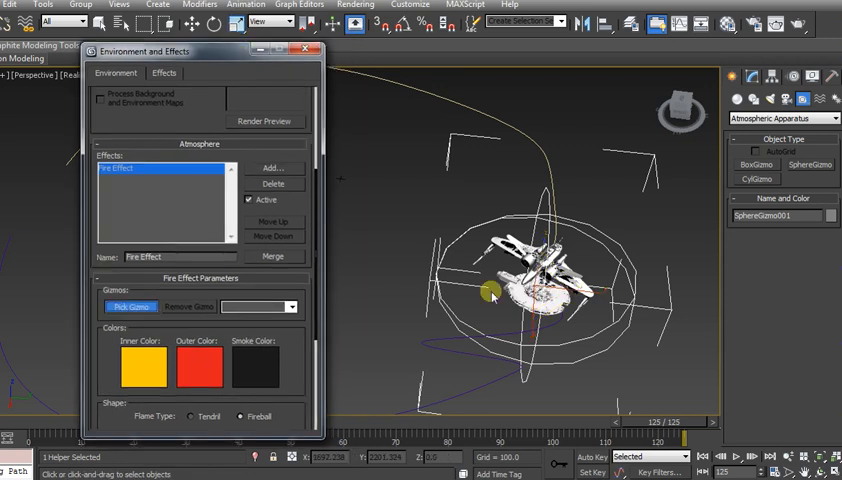
Step: Assign SphereGizmo001 as the Fire Effect's gizmo so the fire fills the sphere
drag(490, 292, 476, 330)
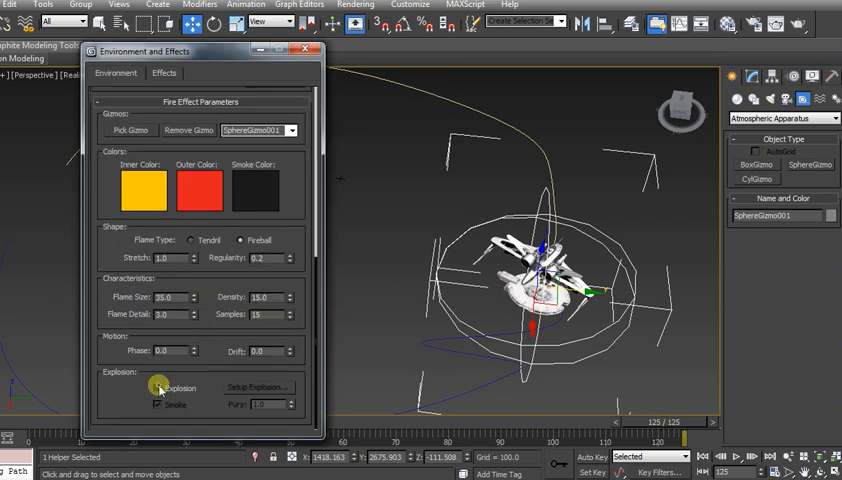
Step: Enable Explosion on the Fire Effect and bring up its explosion timing setup
click(160, 388)
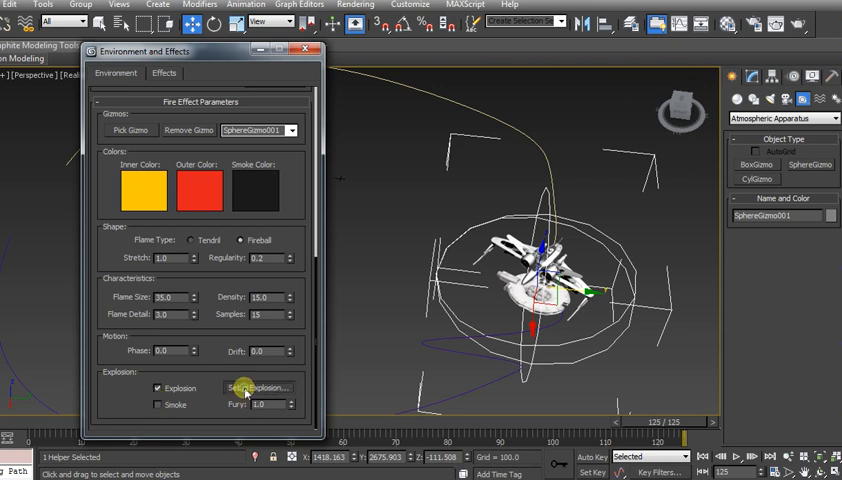
click(256, 388)
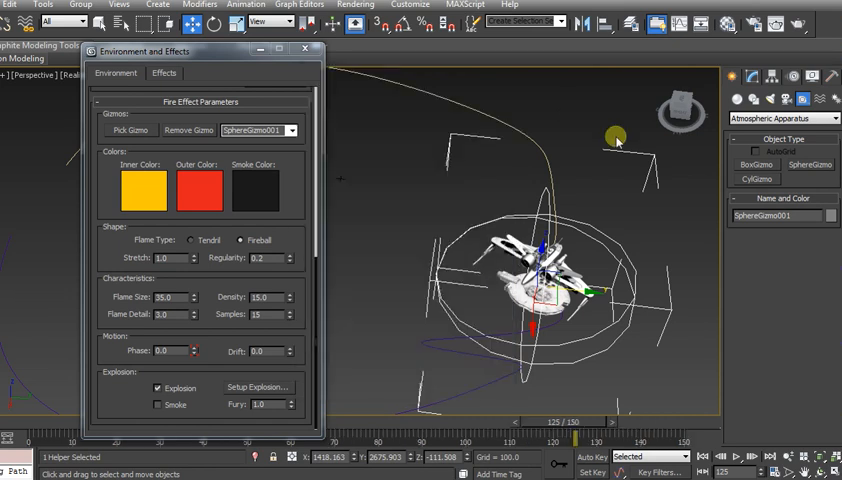
mouse_move(774, 20)
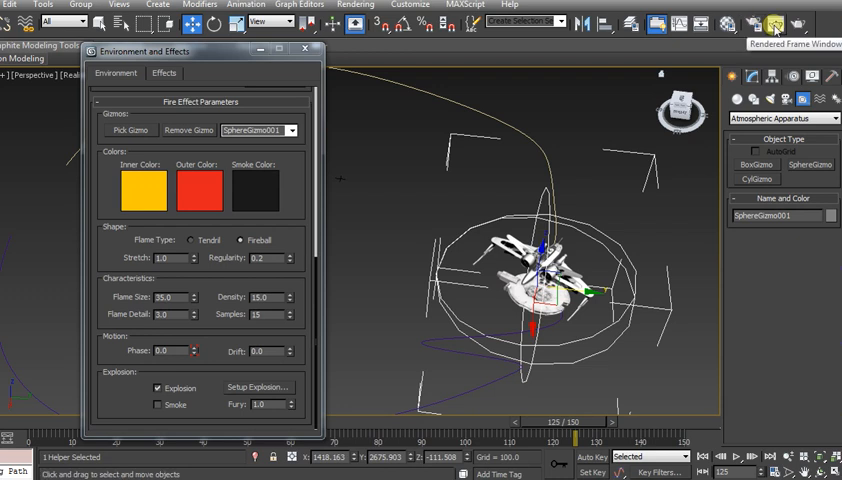
Step: Move the time slider toward frame 125, the start of the explosion range
drag(578, 420, 558, 420)
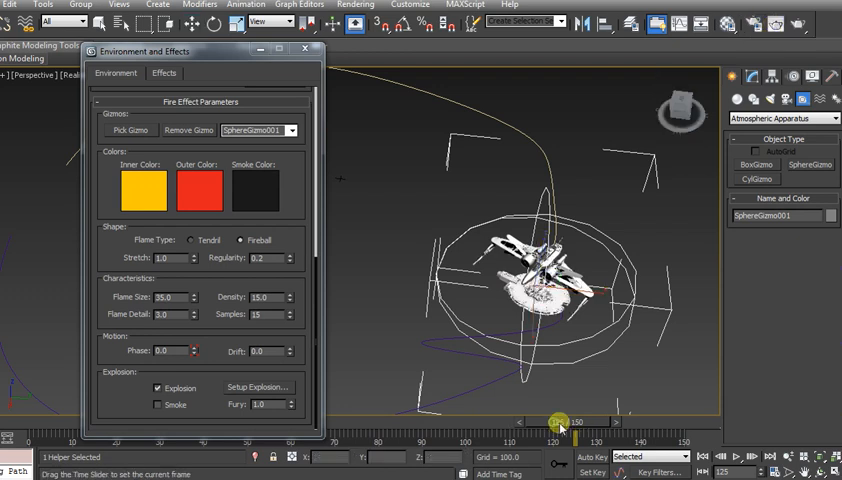